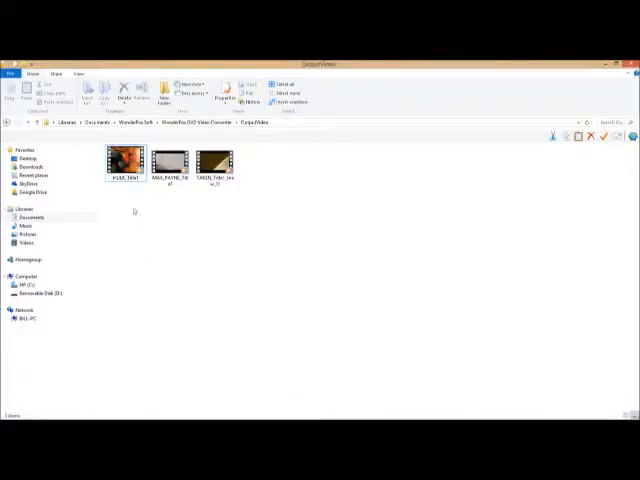
Select the middle video thumbnail in the OriginalMedia folder.
left_click(168, 160)
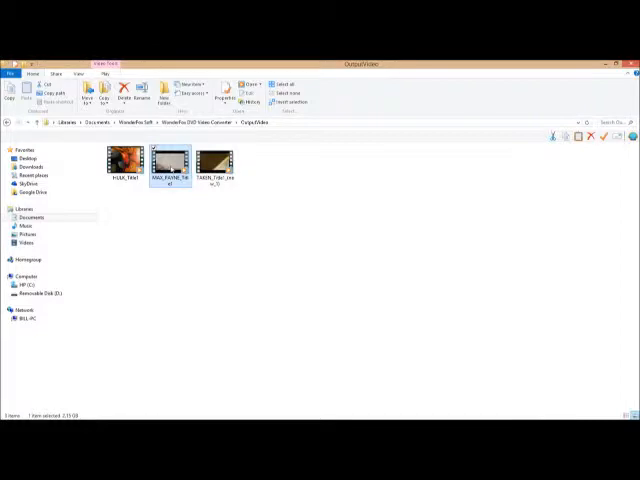
Show the Properties window for the selected video file.
right_click(168, 160)
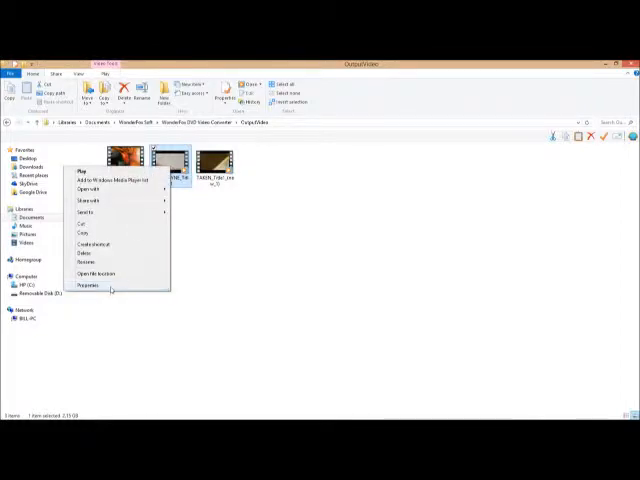
left_click(88, 284)
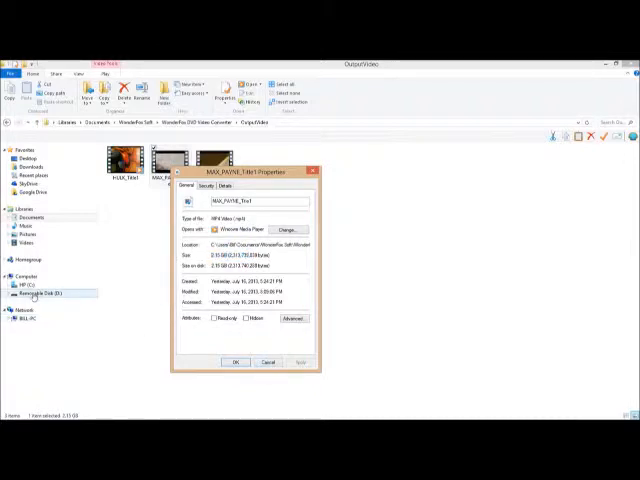
Close Properties and copy the video onto Removable Disk (E:), starting the 0% progress dialog.
left_click(268, 362)
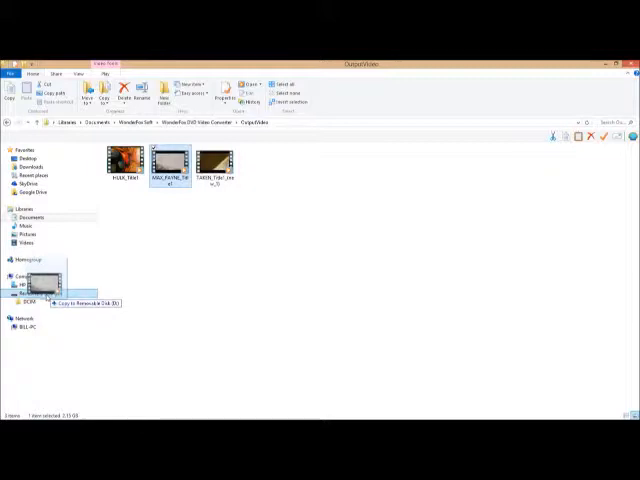
left_click(84, 304)
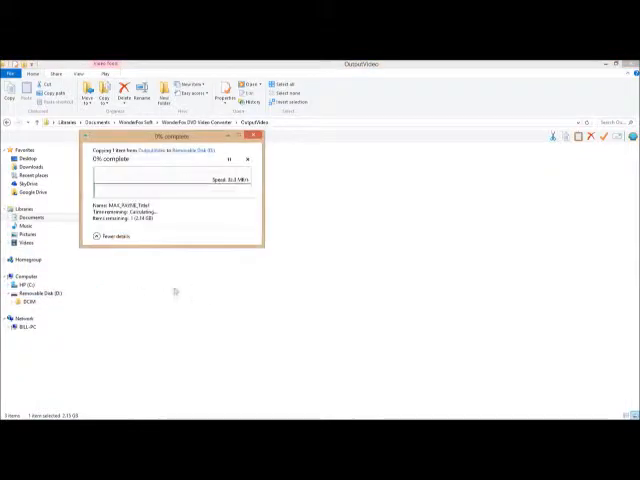